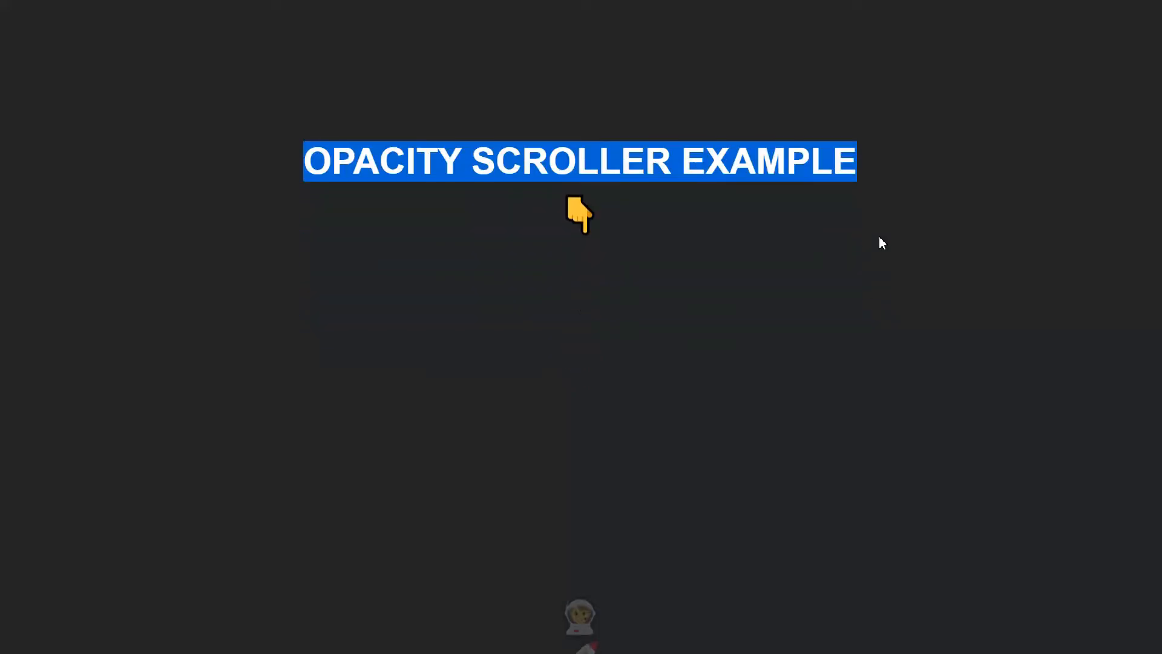
Scroll through the Opacity Scroller Example demo page in the browser.
scroll("down", 3)
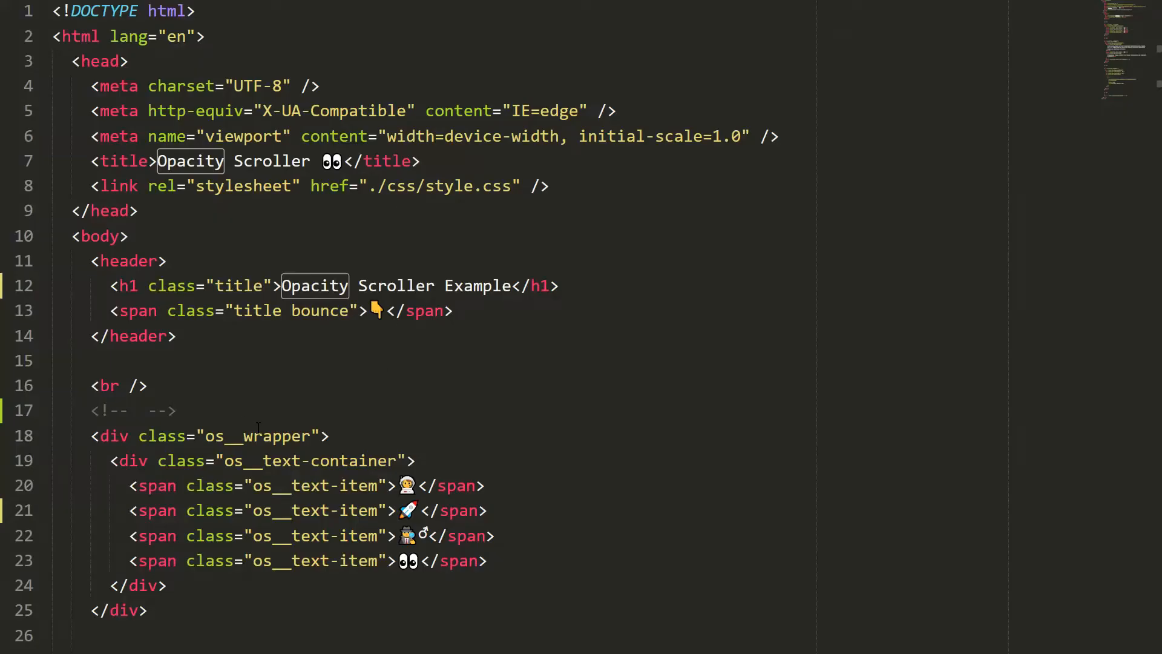
Fill the line-17 comment with 'Add your content to the opacity scroller' above the first wrapper.
type("Add your content")
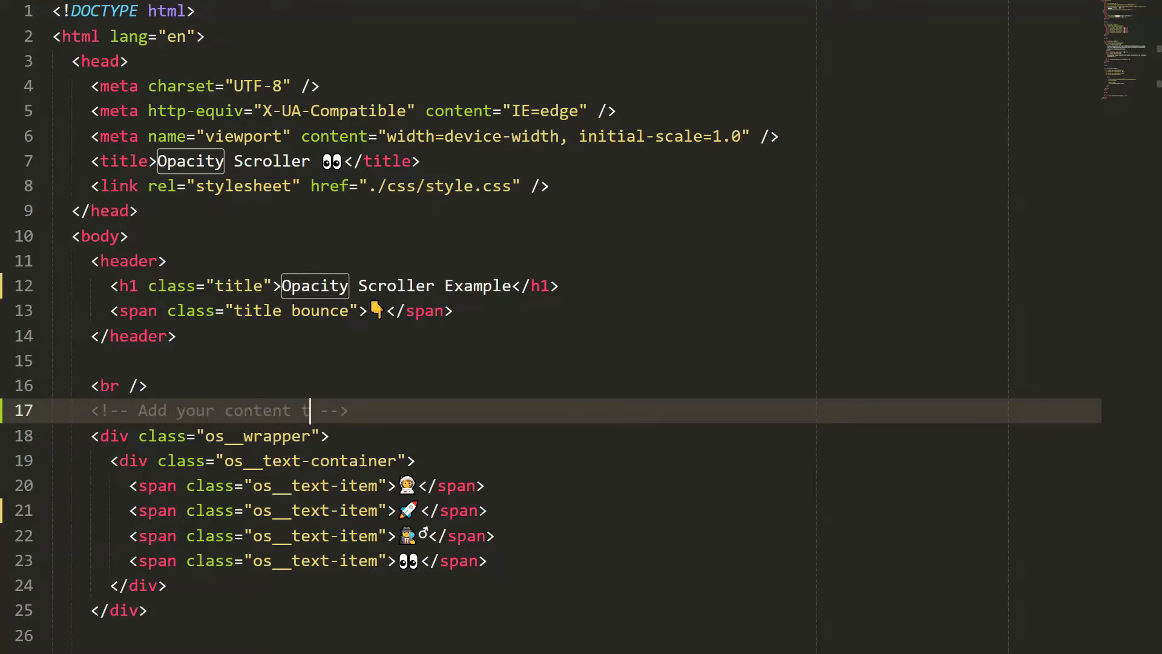
type("to the opacity")
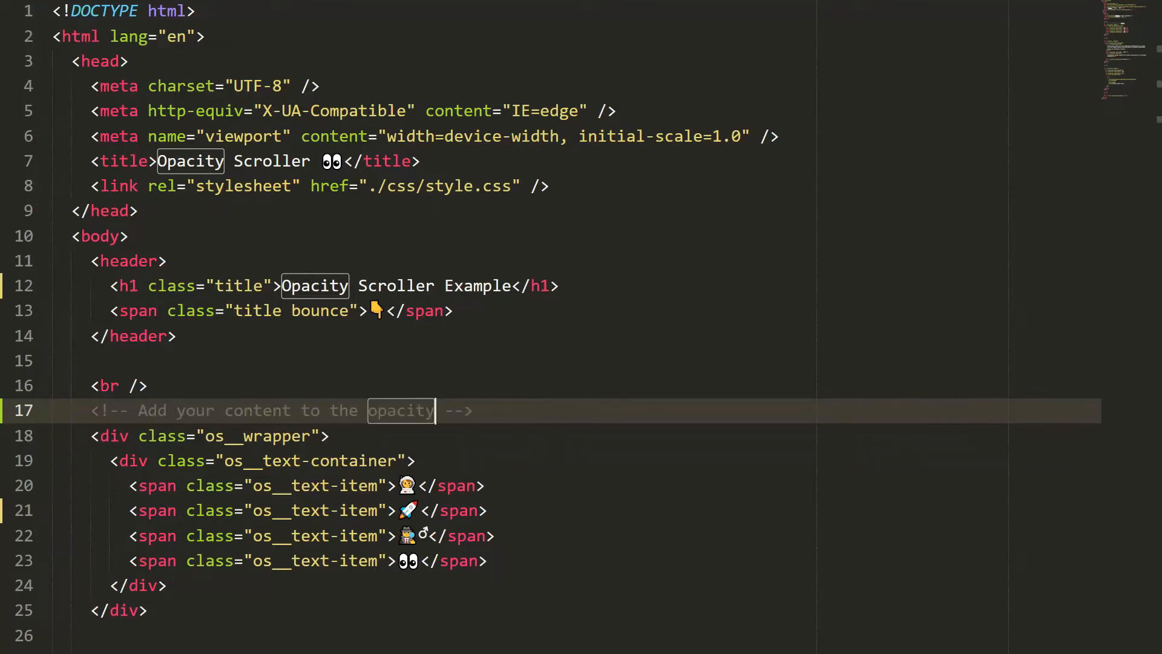
type("scroller")
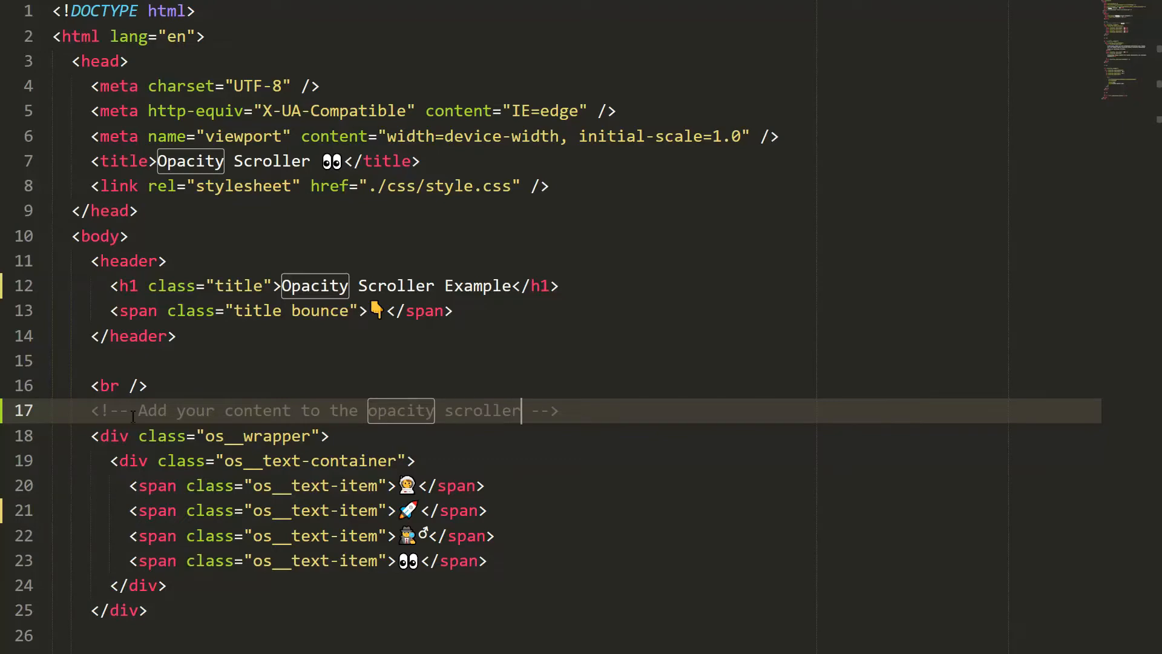
scroll("down", 3)
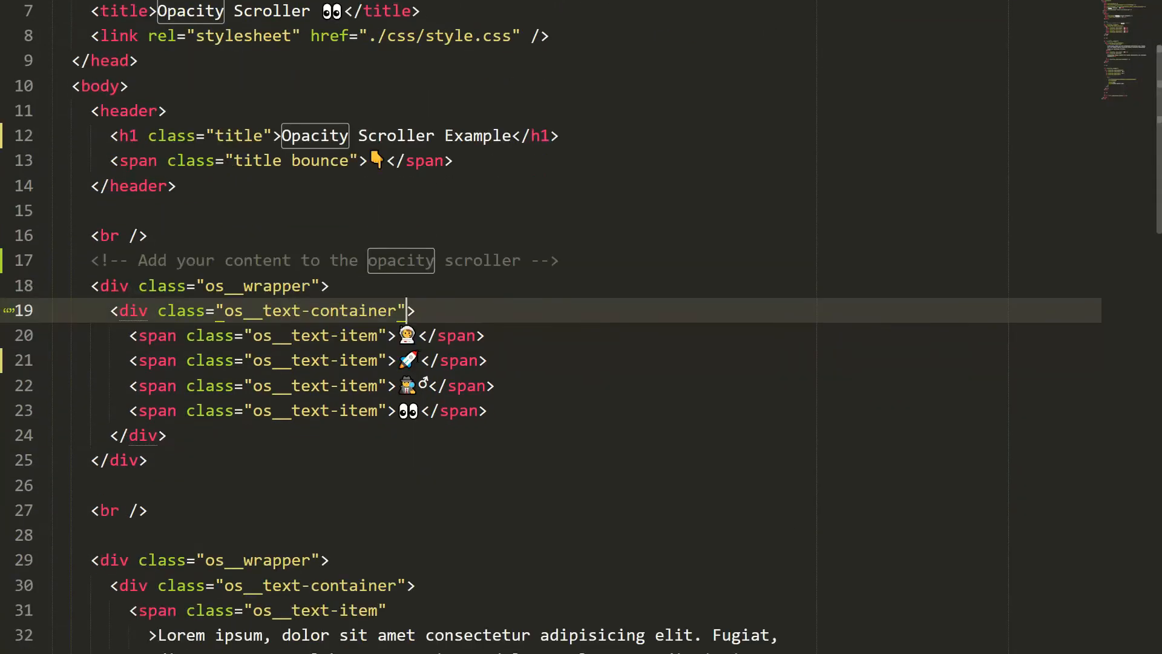
scroll("down", 3)
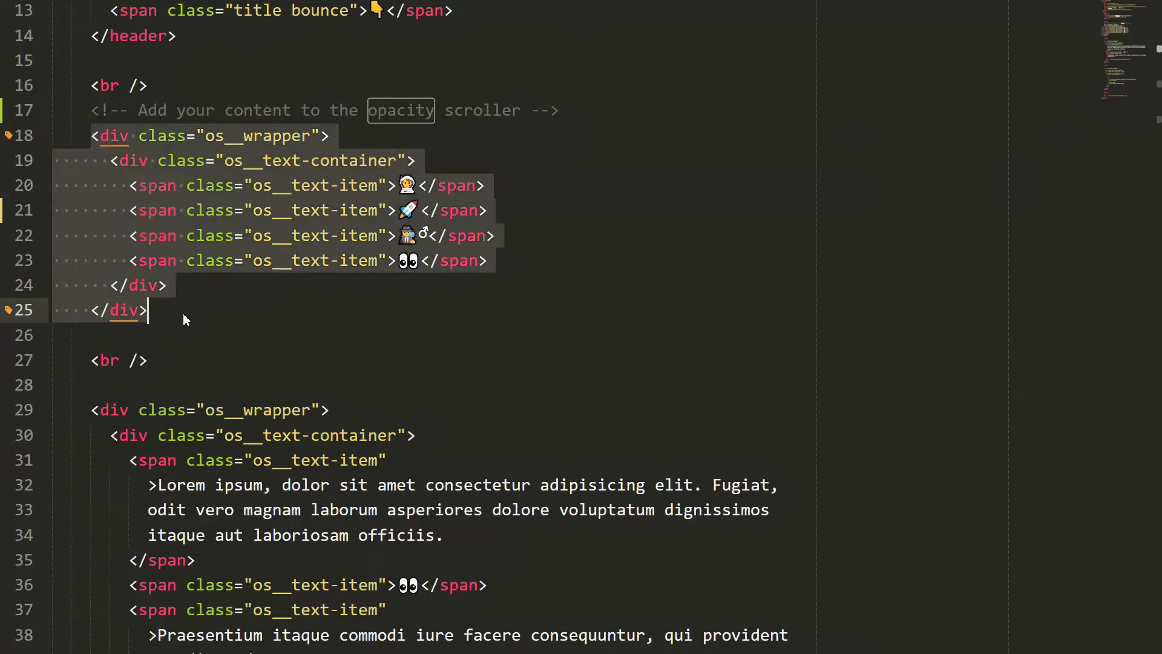
Fill the line-52 comment noting it supports any element, not only text.
scroll("down", 3)
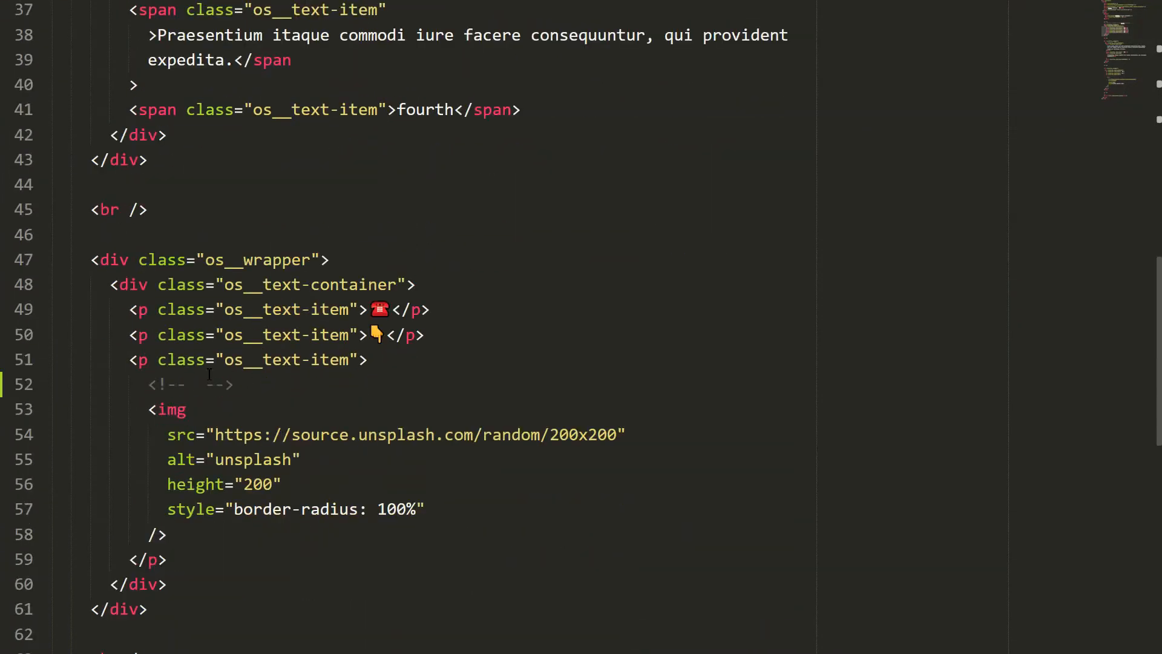
type("It asupports n")
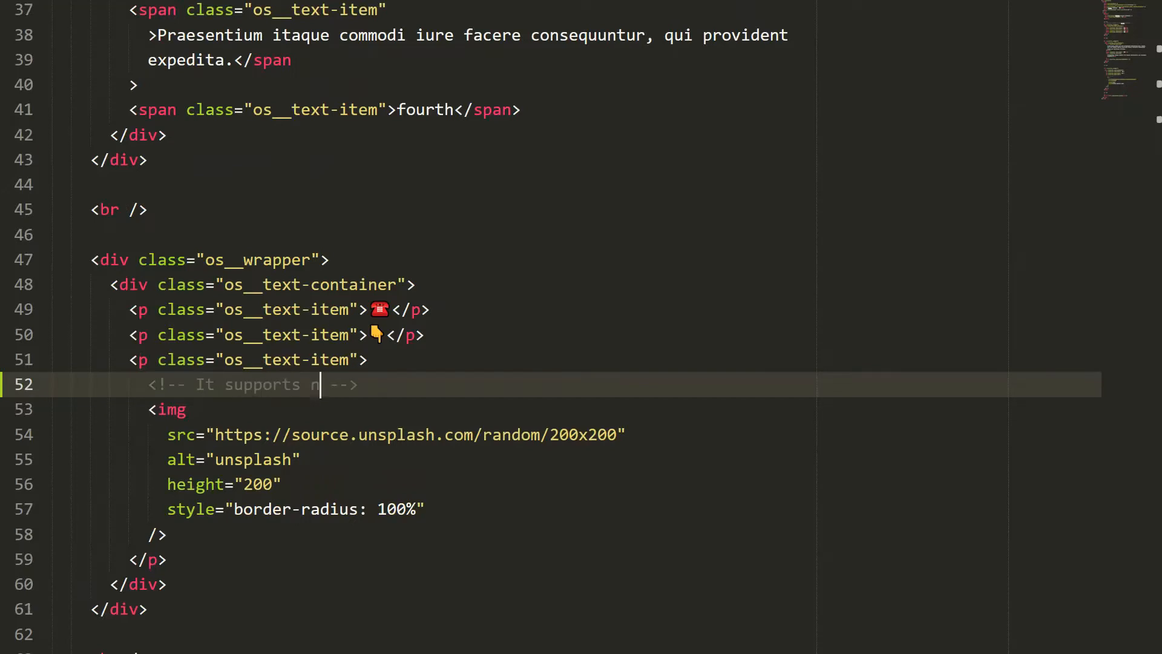
type("a")
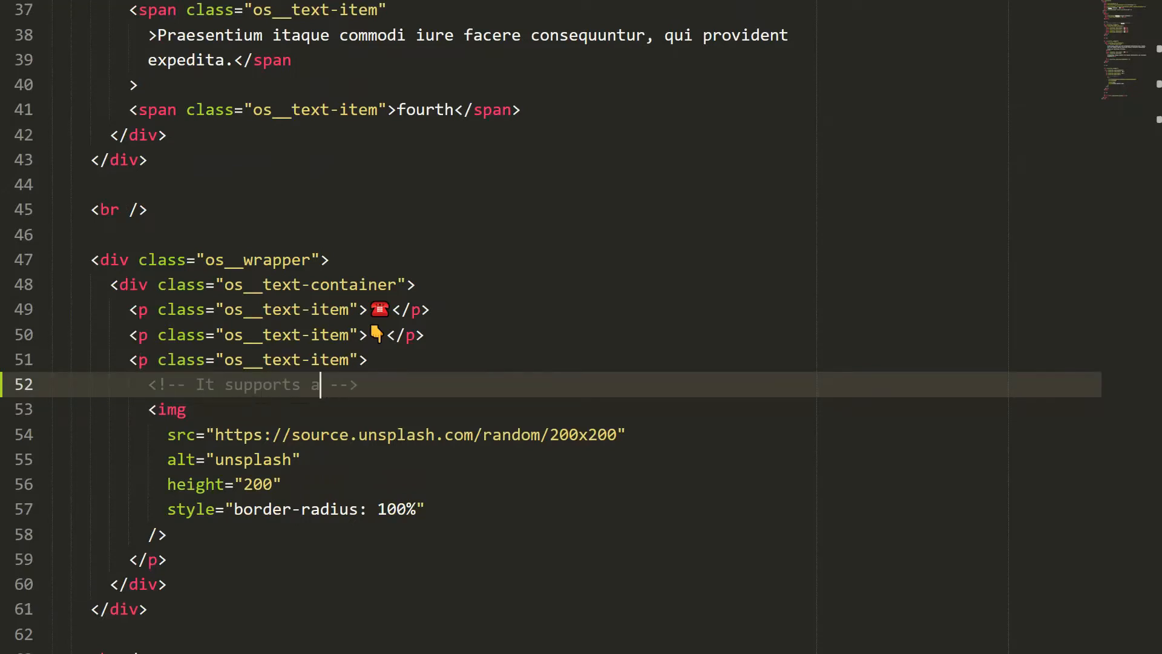
type("ny element not")
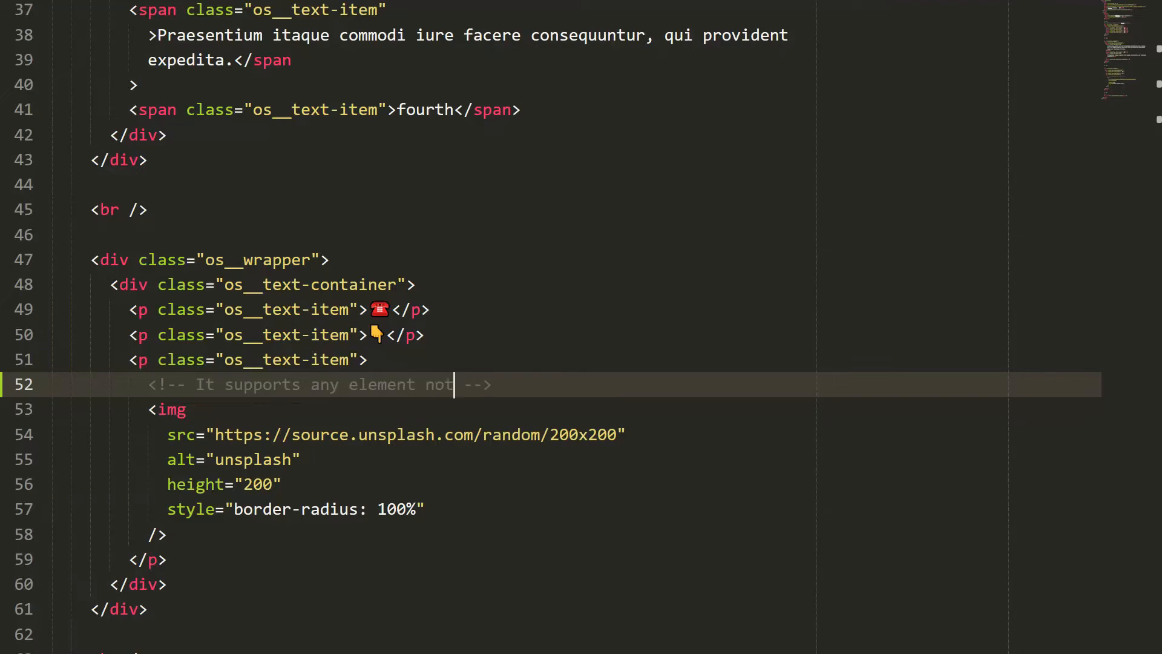
type("only tx")
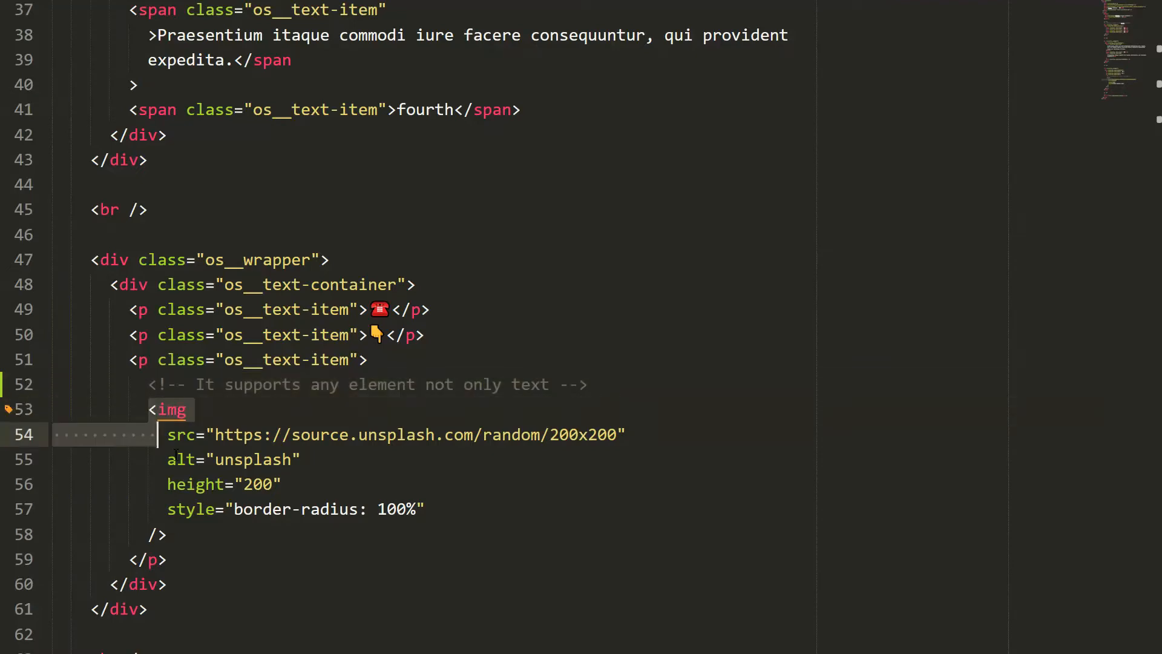
Fill the line-64 comment noting the script loads at the end of the document.
scroll("down", 3)
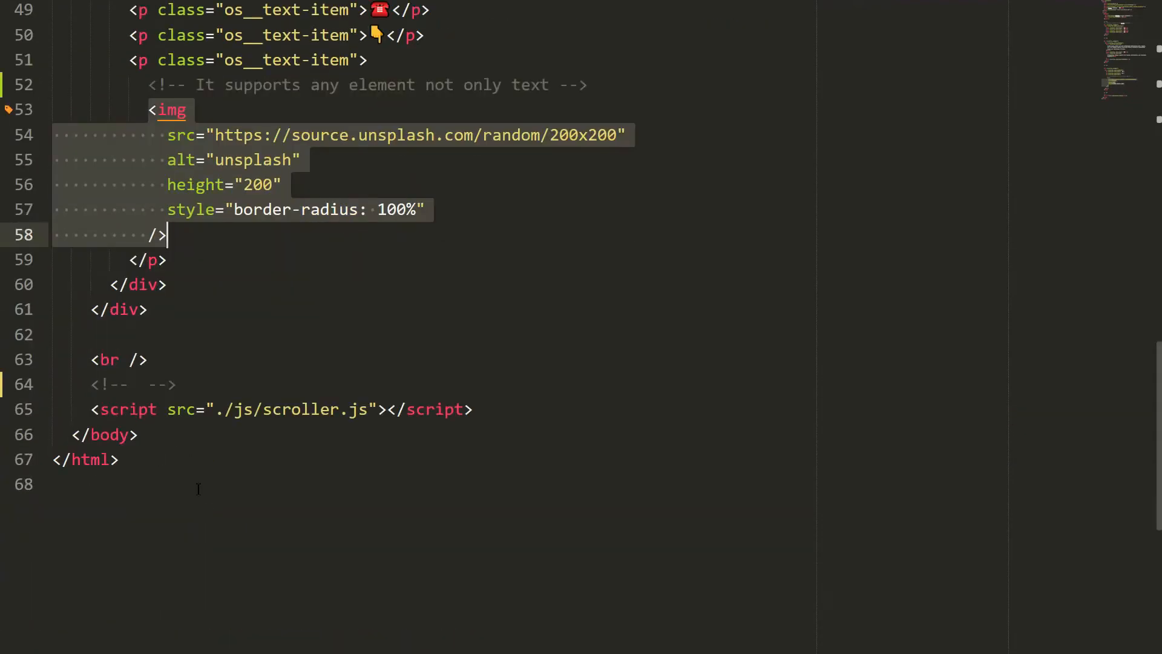
type("Loa")
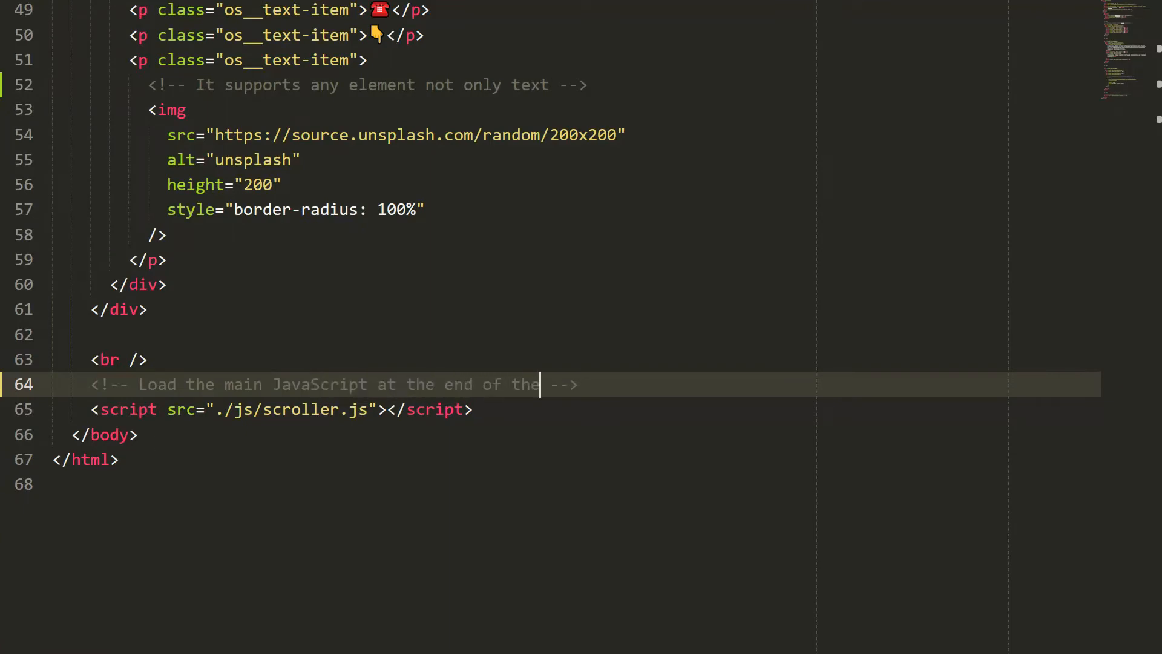
type("document.")
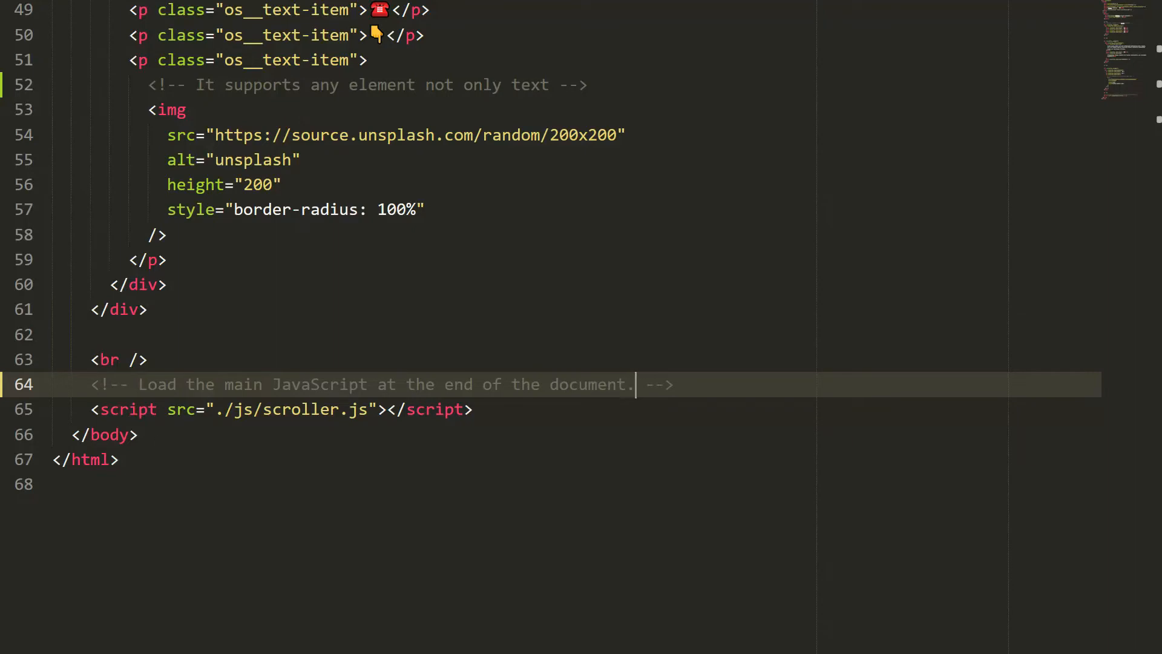
left_click(472, 409)
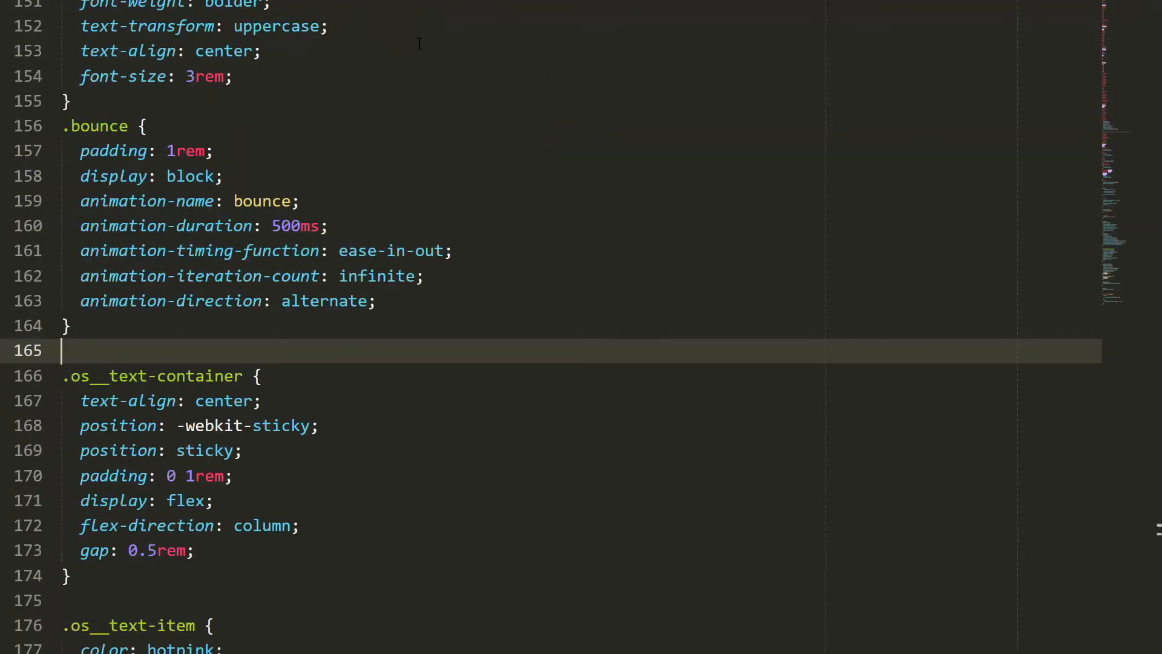
Add '/* add the following CSS snippets into your document */' above the .os__text-container rule.
type("/")
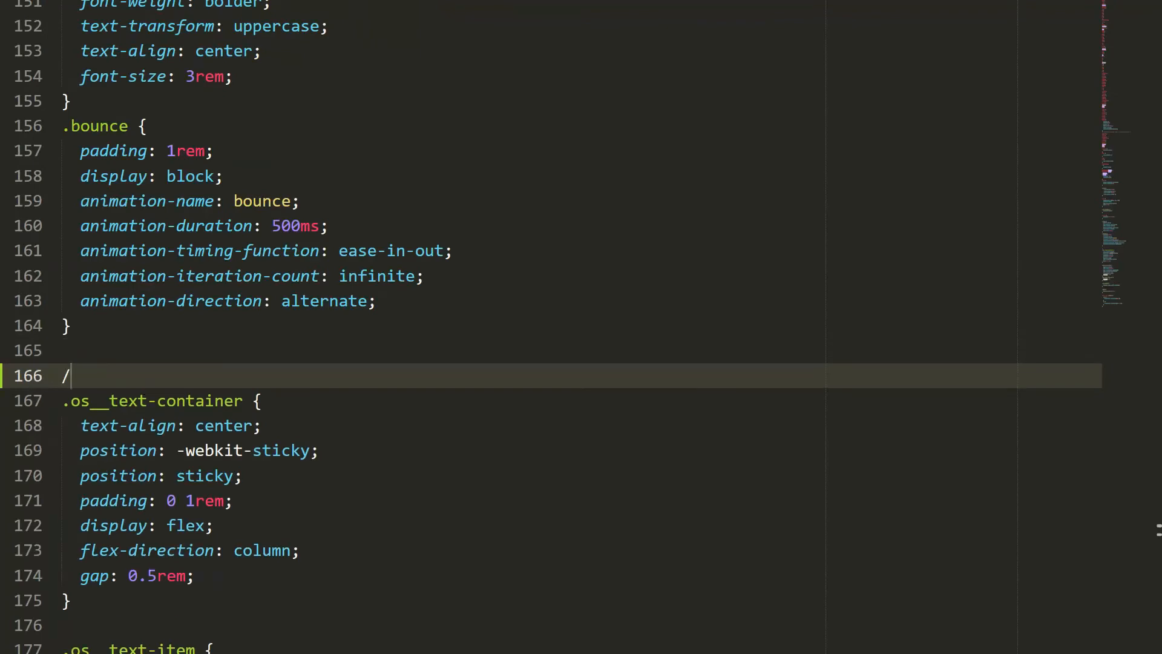
type("* add the")
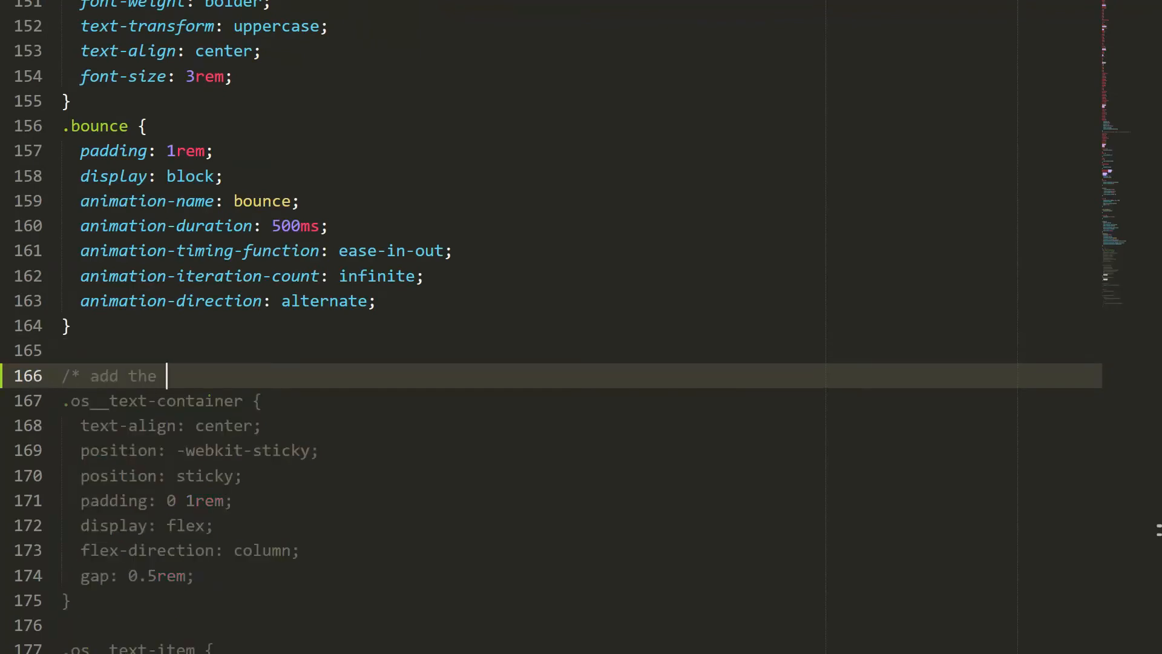
type("following CSS")
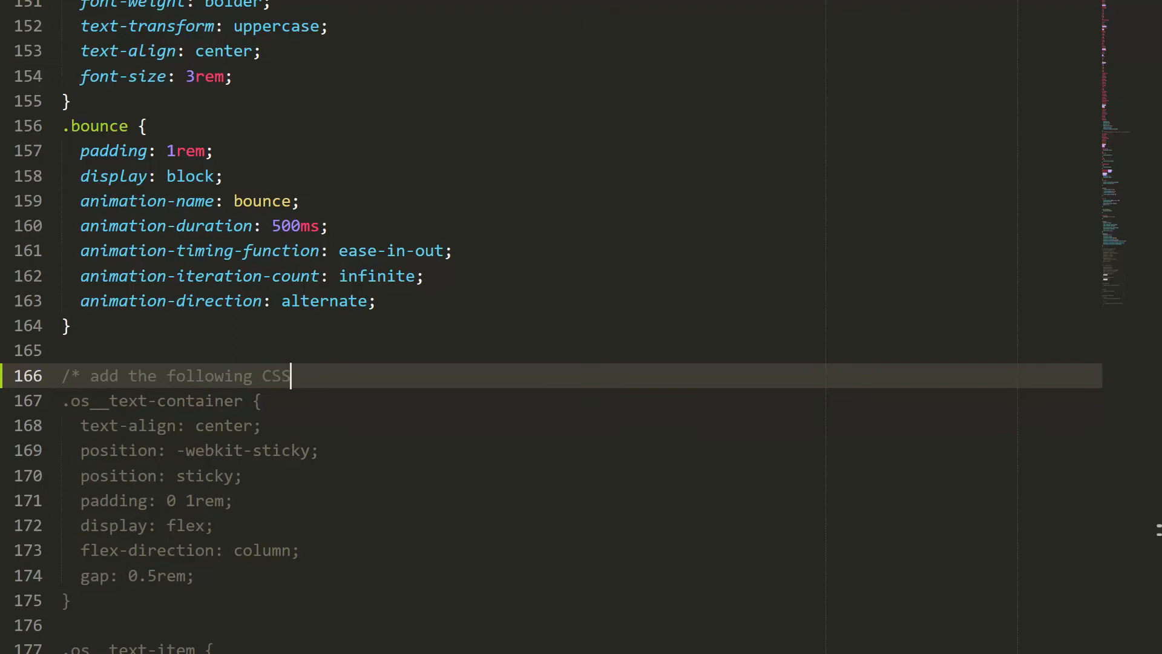
type("snippets into your")
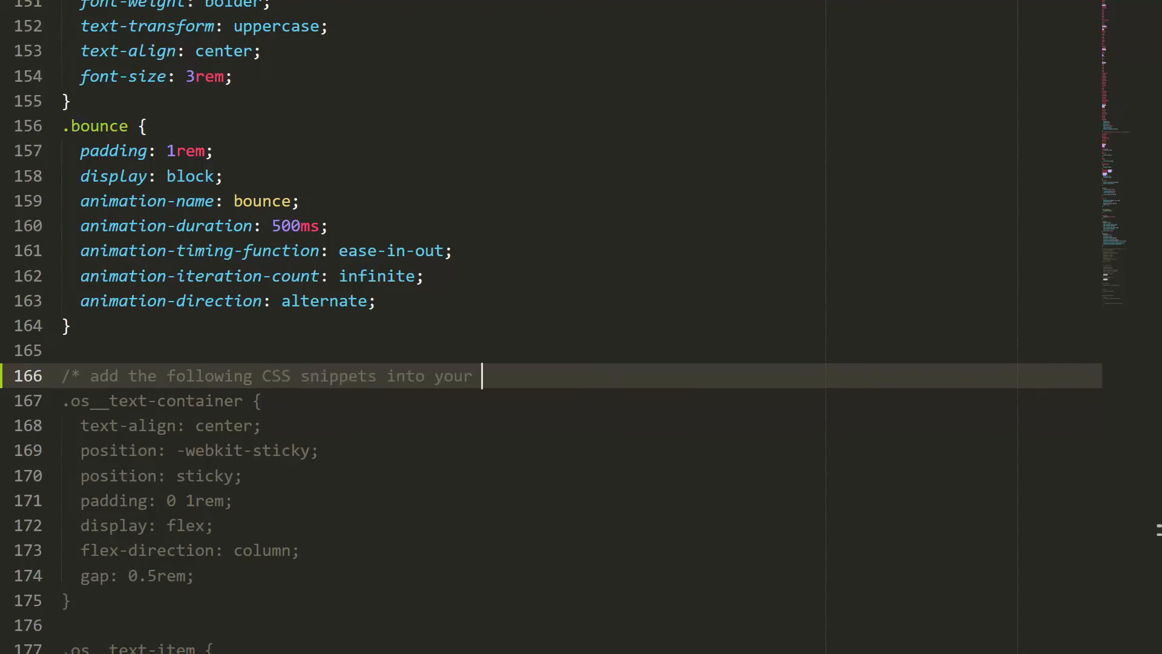
type("document")
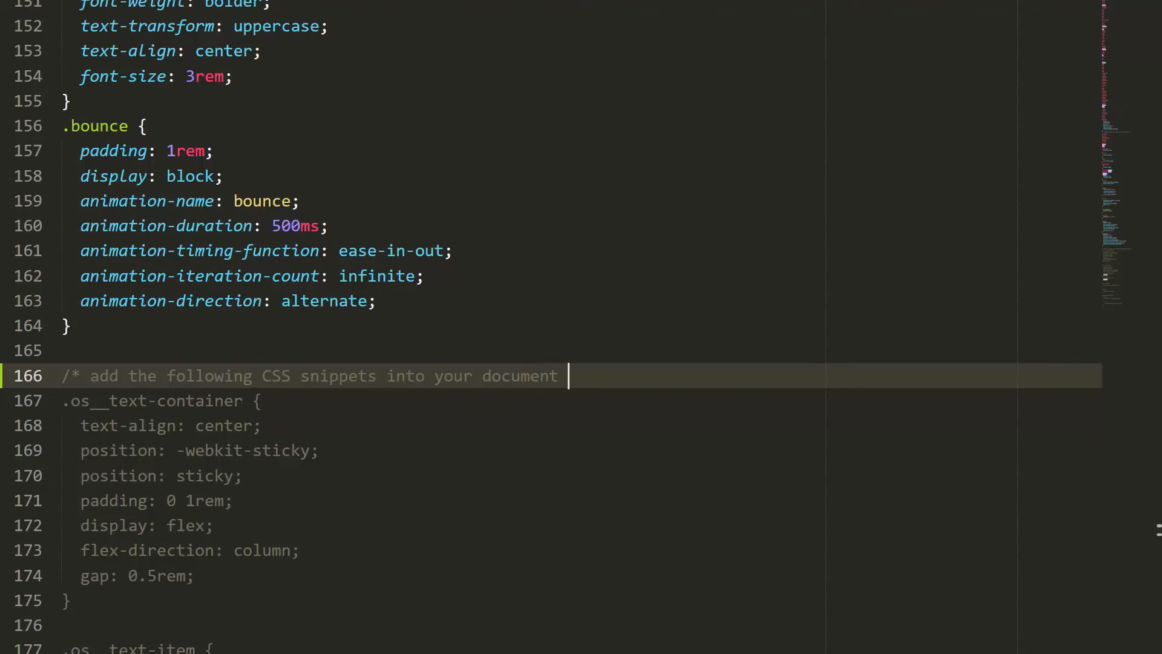
type("*/")
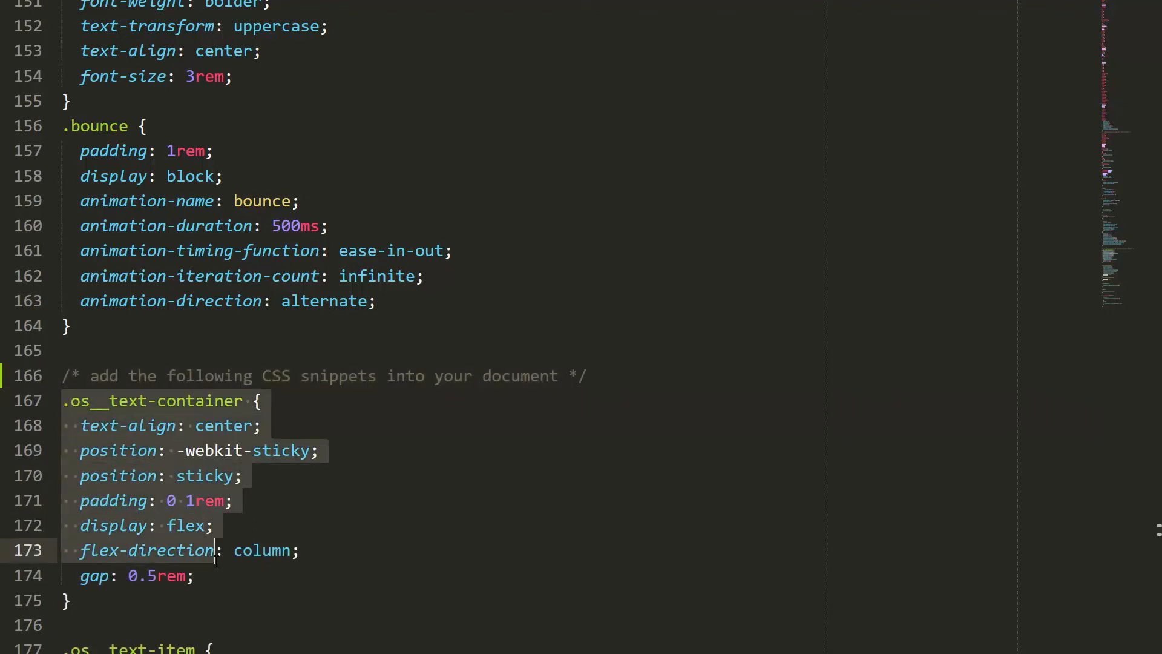
scroll("down", 3)
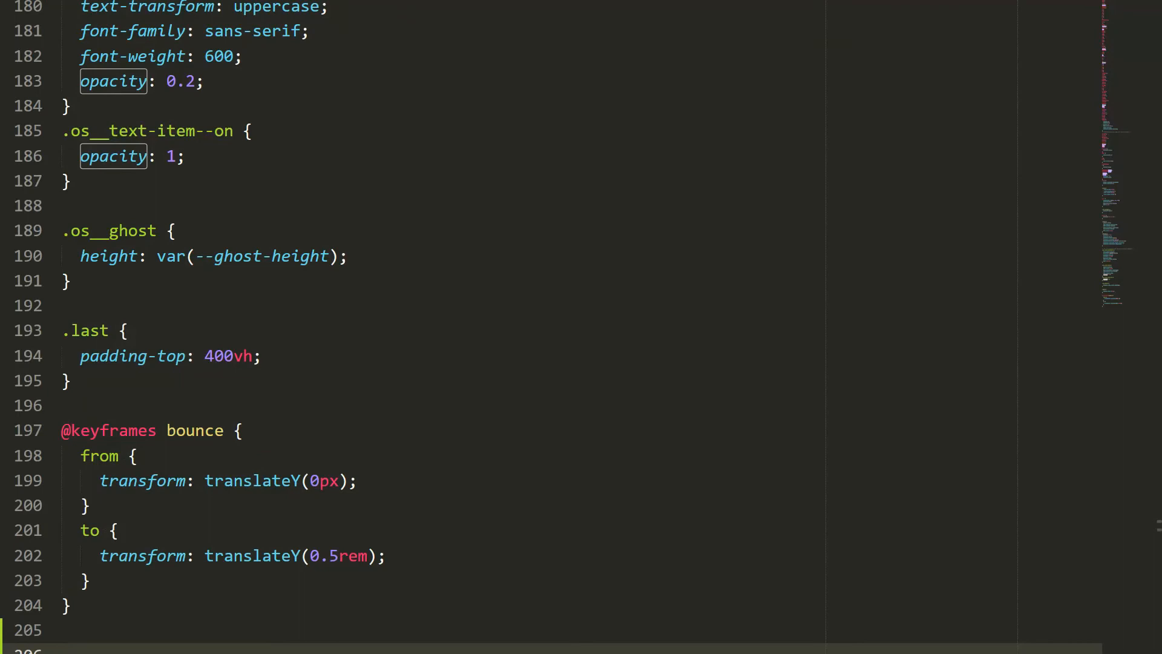
Add a closing comment 'That's it. Thanks for watching! Video By CSSScript.co' at the stylesheet's end.
type("/")
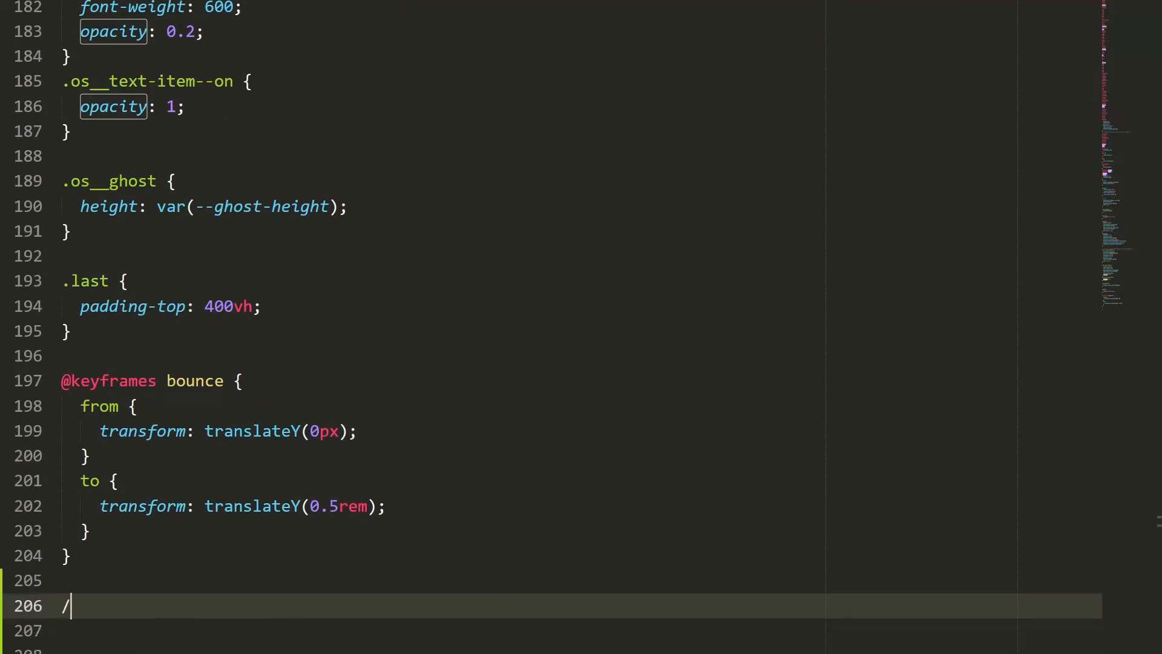
type("* That's it. Thanks for watching")
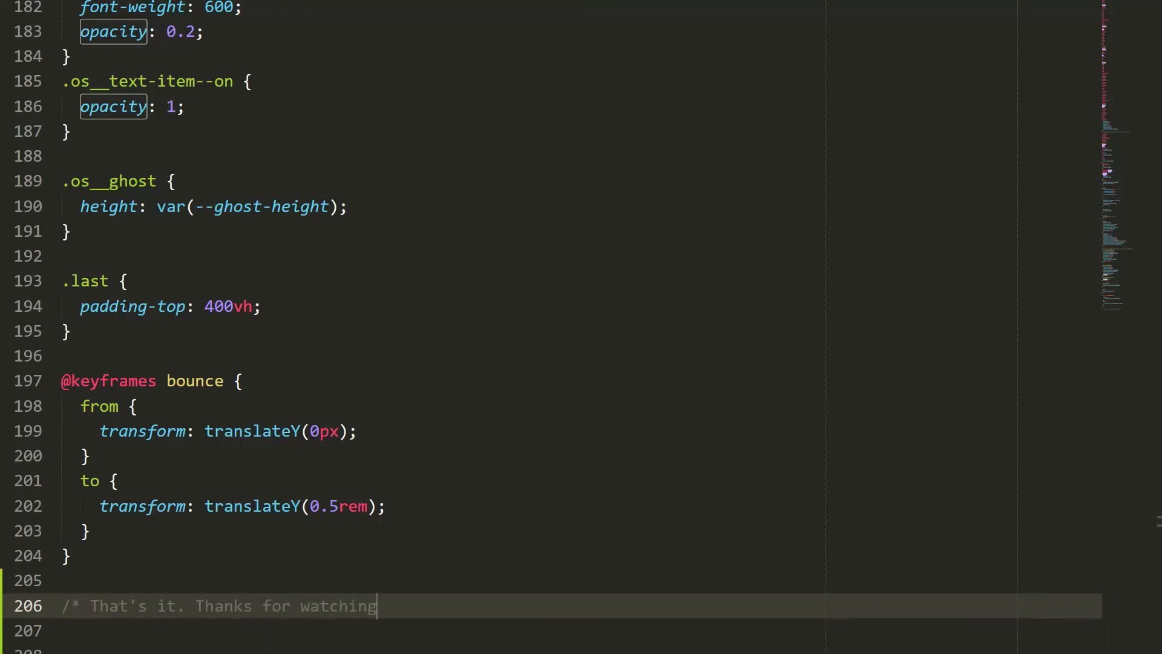
type("! Vid")
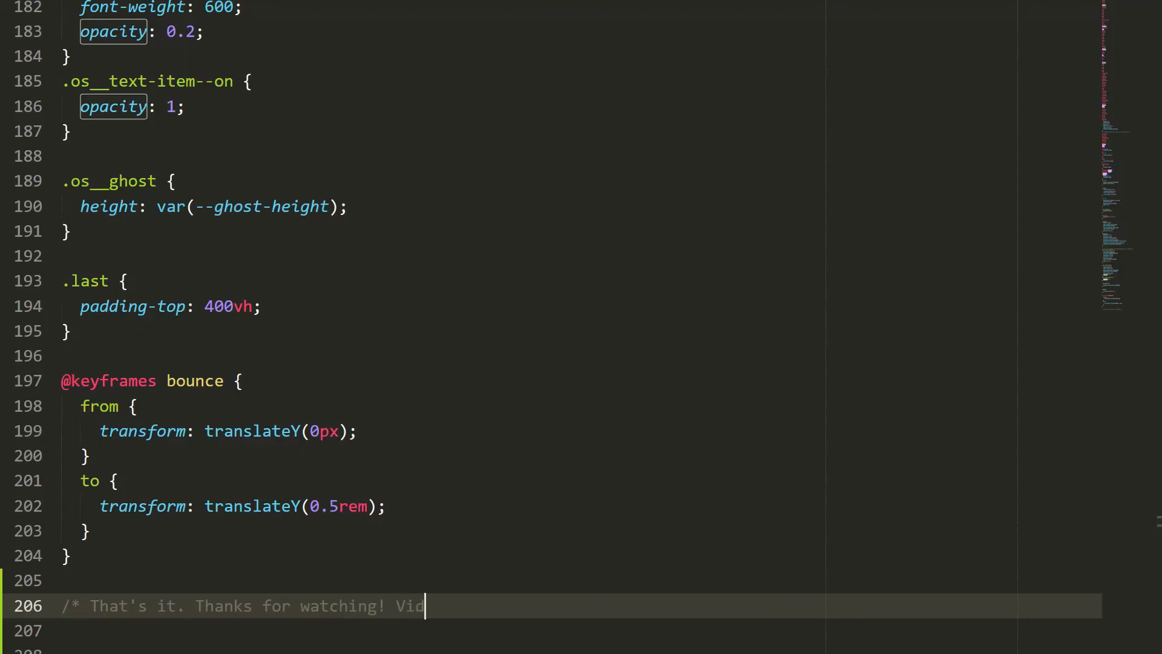
type("eo By C")
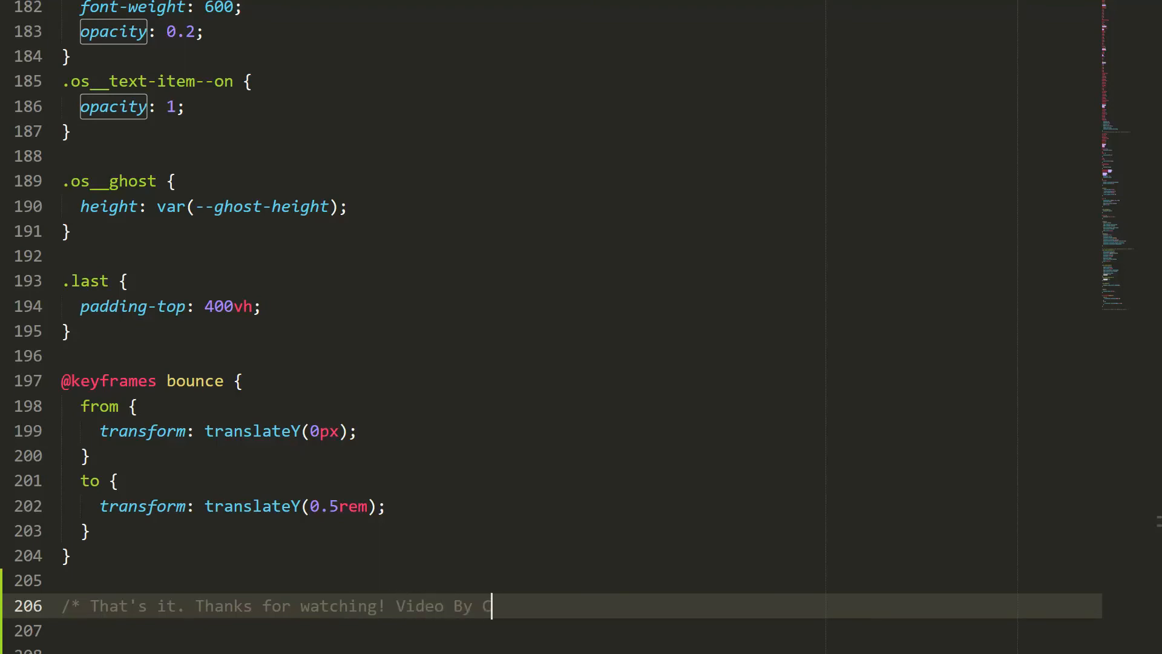
type("SSScript.co")
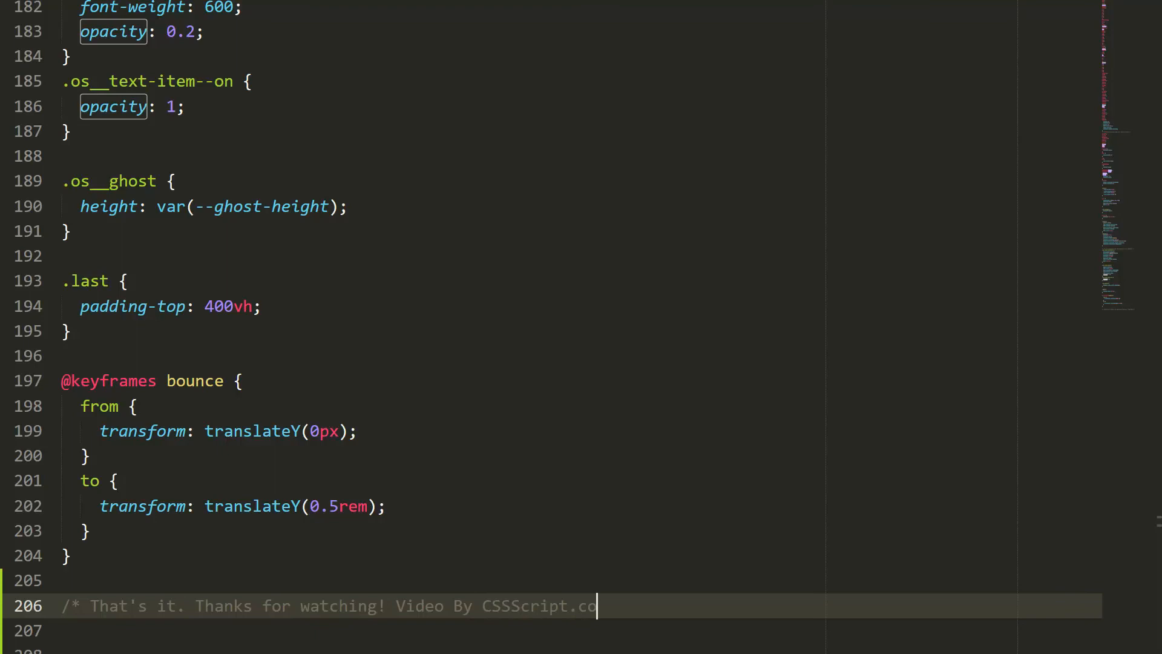